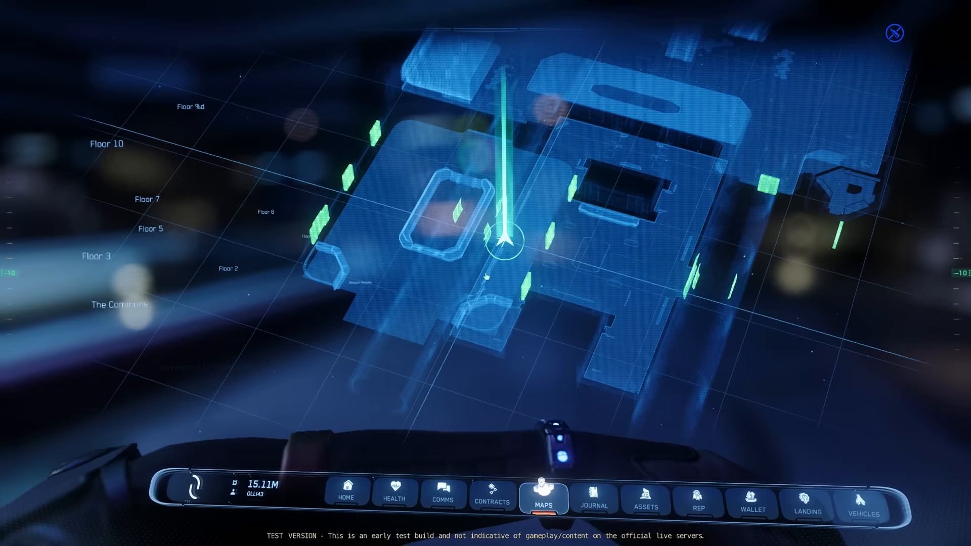
View the building floor layout and your position on the mobiGlas map, then close it
left_click(894, 32)
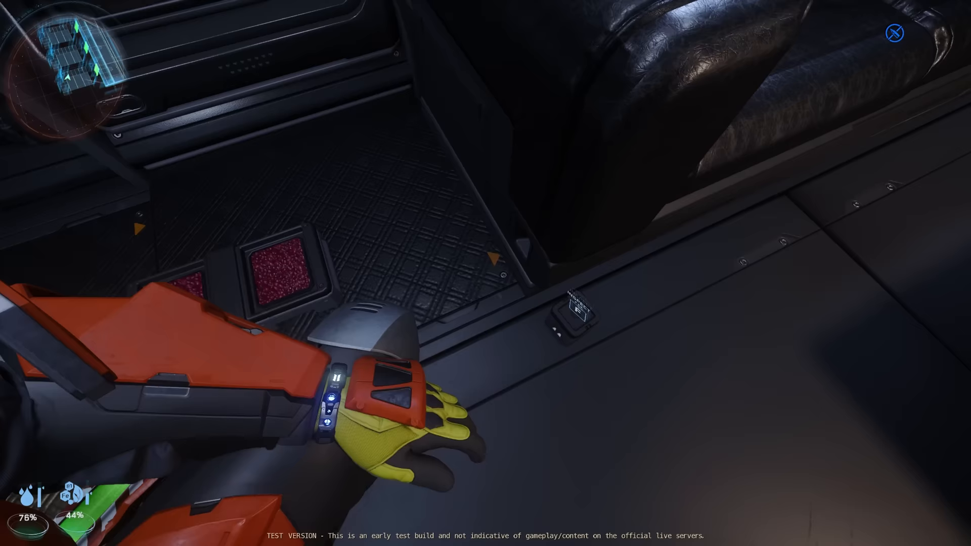
mouse_move(485, 273)
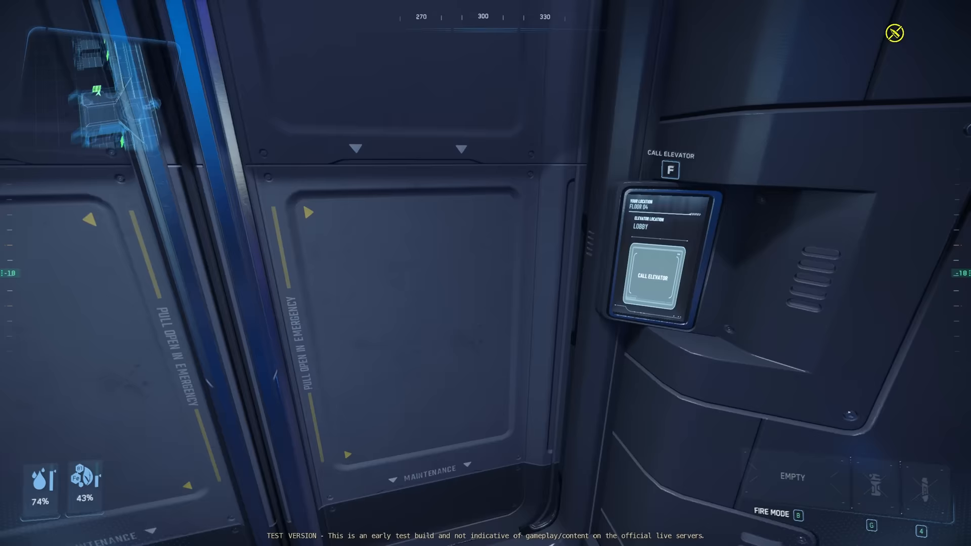
mouse_move(486, 273)
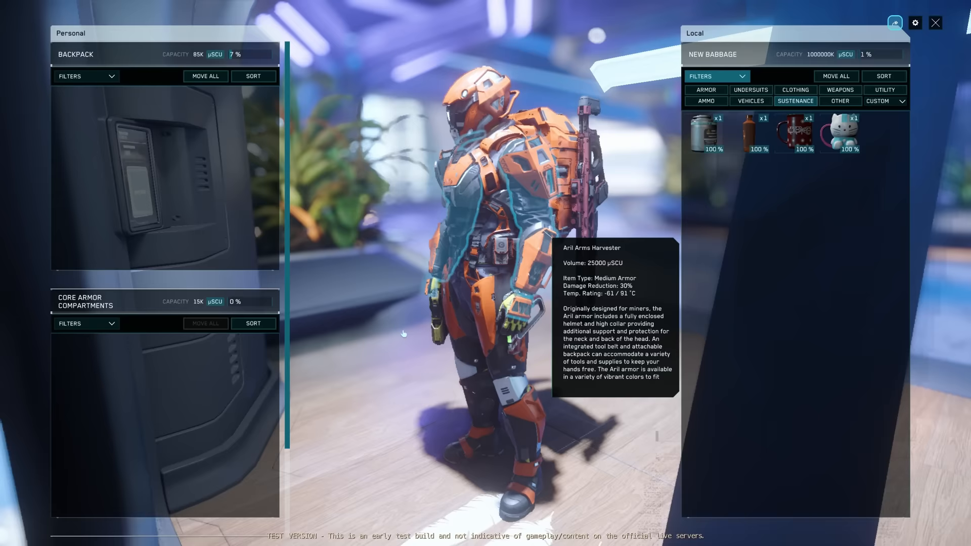
Inspect the Aril Arms Harvester armour tooltip and call the elevator to Floor 04
left_click(935, 23)
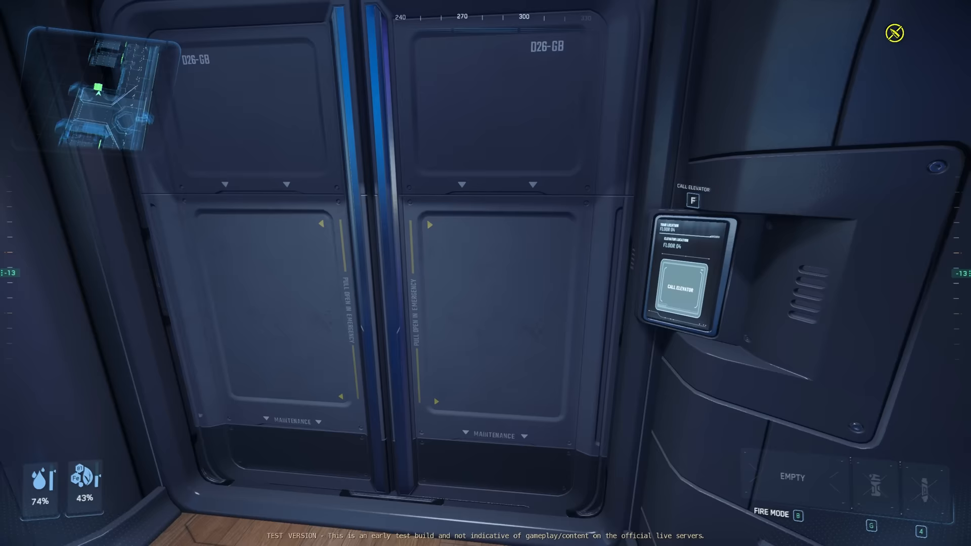
left_click(681, 291)
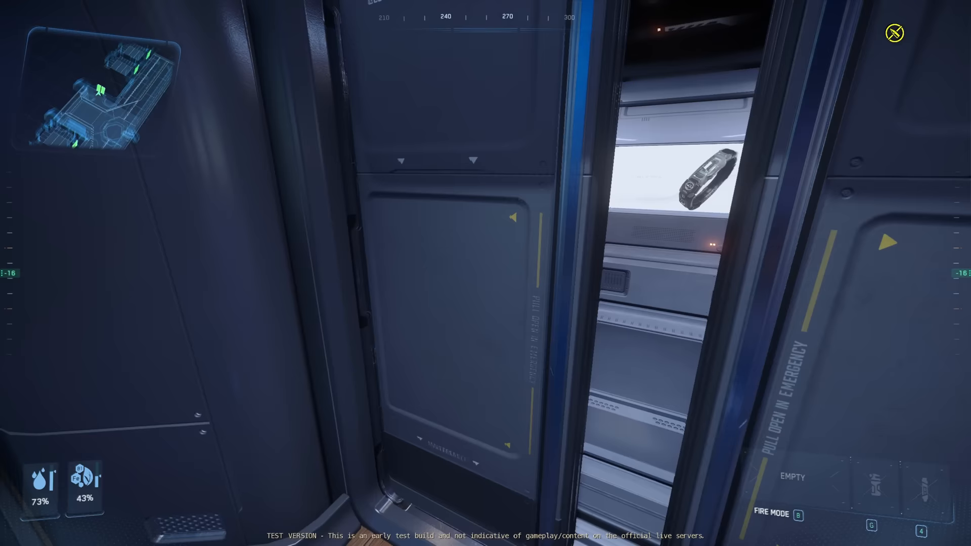
mouse_move(485, 273)
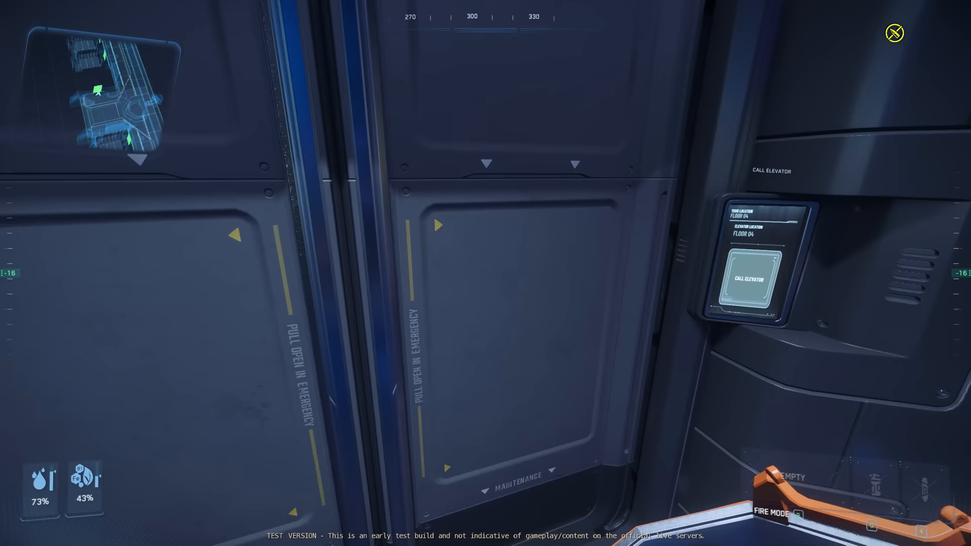
left_click(749, 278)
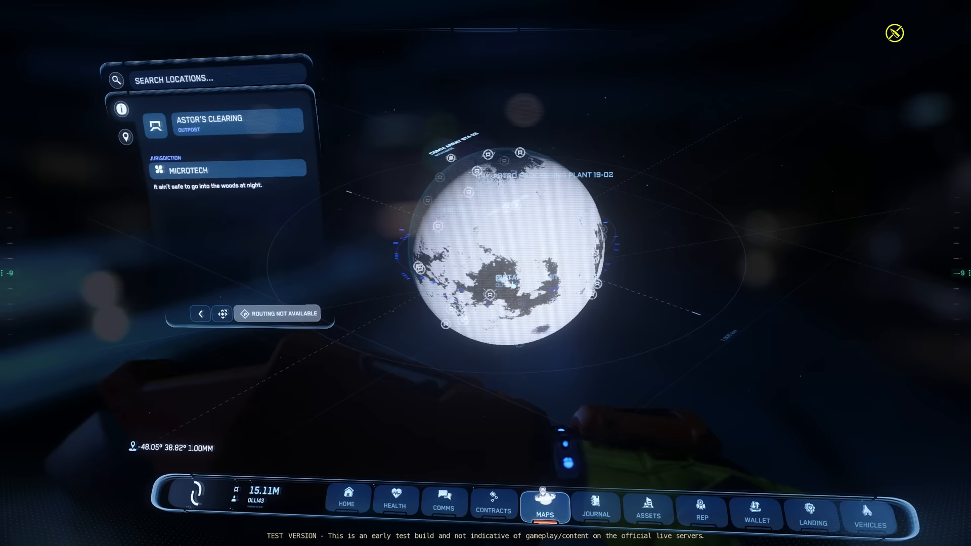
Select the Ghost Hollow outpost on microTech in the Stanton star map
left_click(201, 313)
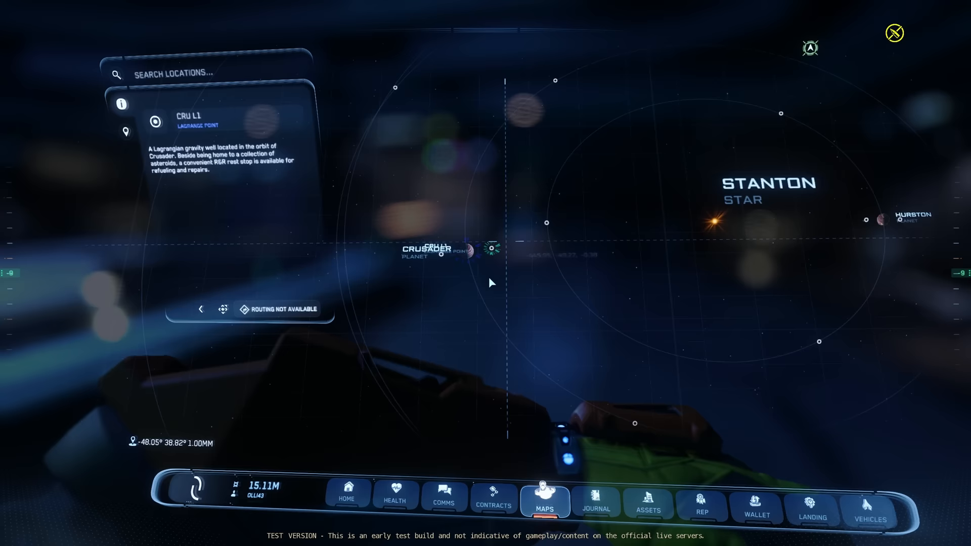
left_click(492, 251)
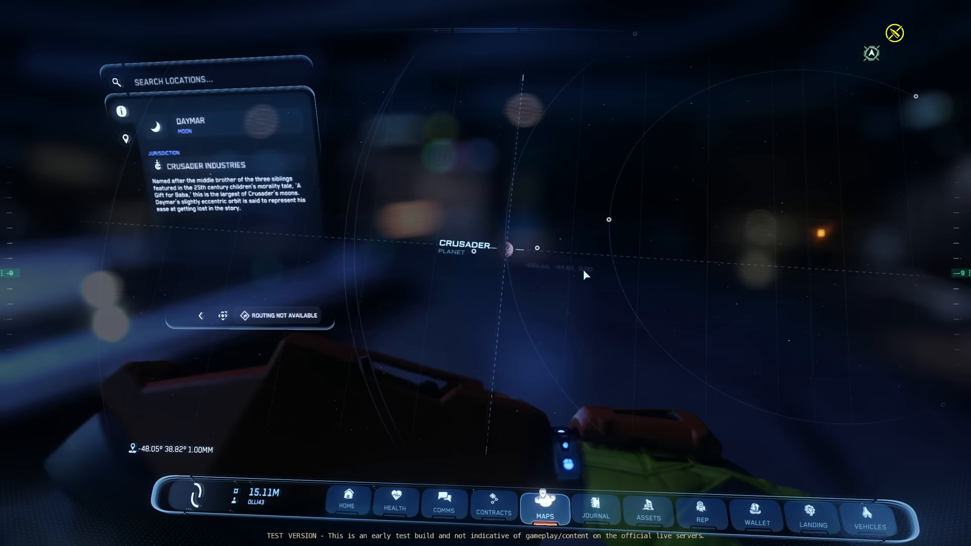
left_click(205, 80)
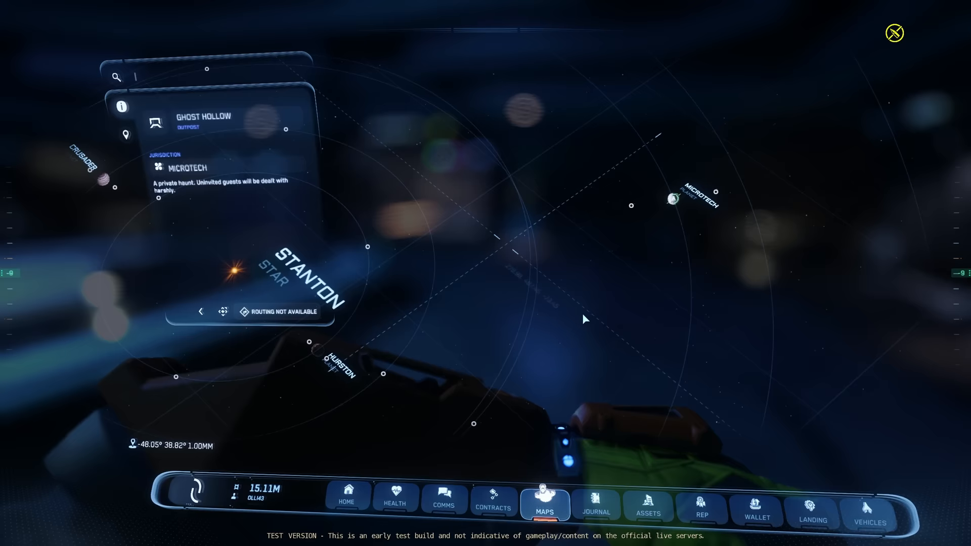
Exit the star map and go to the mobiGlas Home tab
left_click(346, 502)
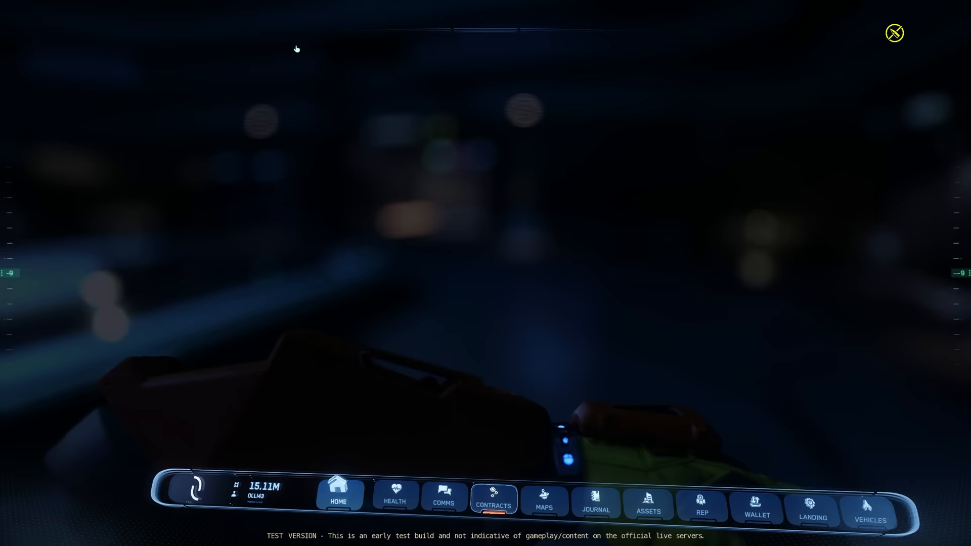
left_click(395, 496)
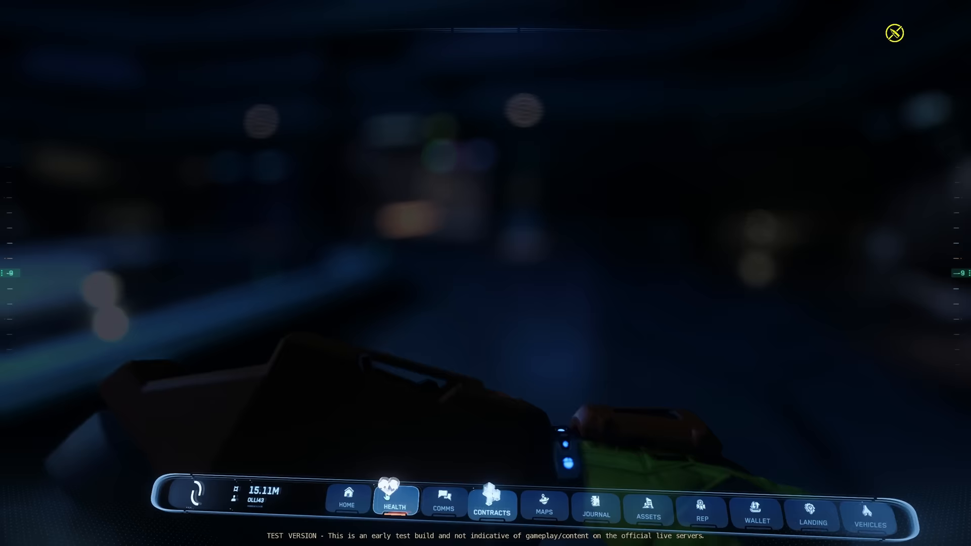
Open the Health app showing 99% health, 70% hydration and 41% hunger
left_click(394, 501)
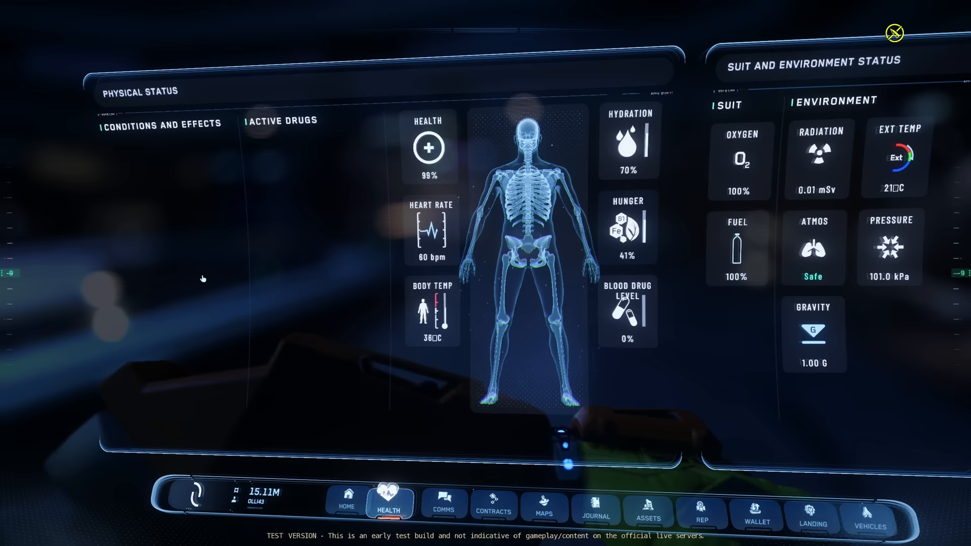
Open Comms for Global Chat, then switch to the contract offers list
left_click(443, 495)
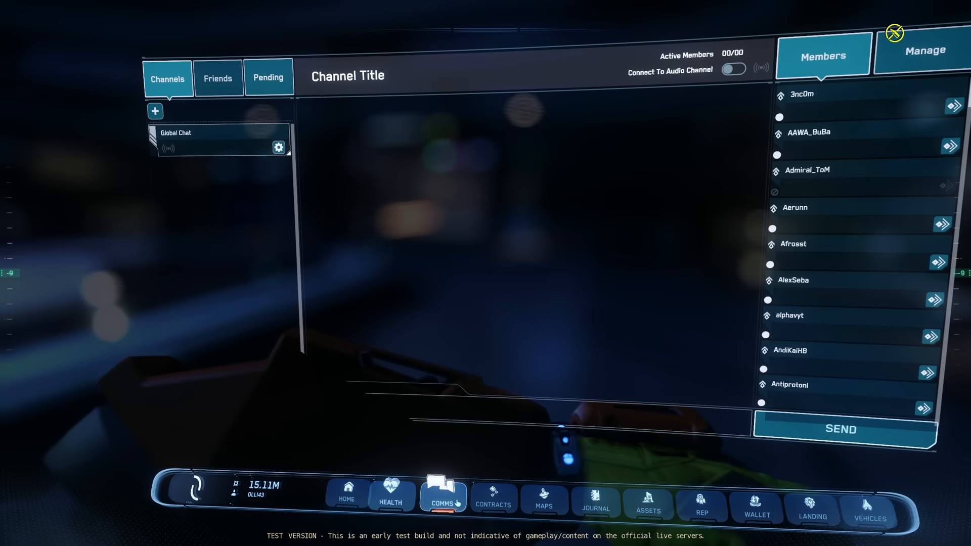
left_click(492, 498)
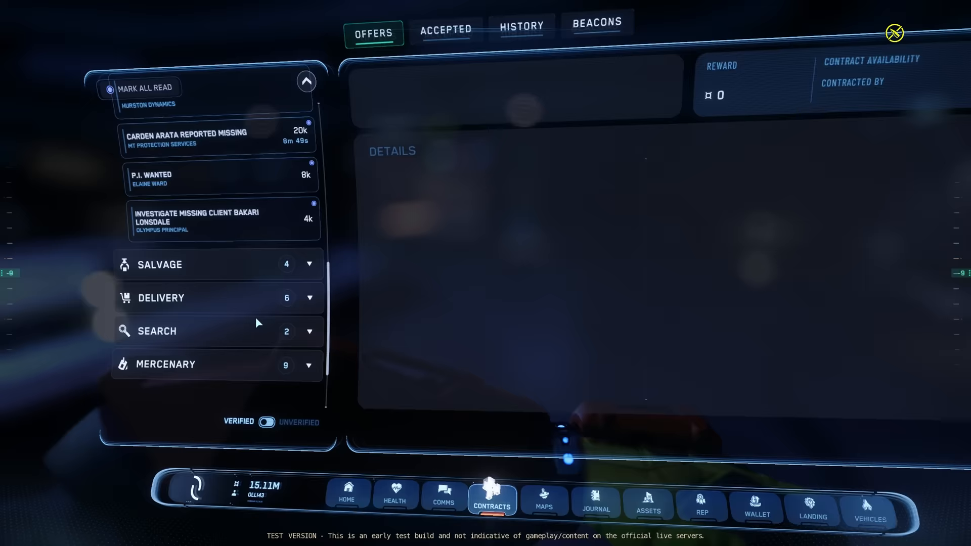
Scroll the contract offers, collapse Bounty Hunter, and toggle Verified/Unverified contracts
scroll("down", 3)
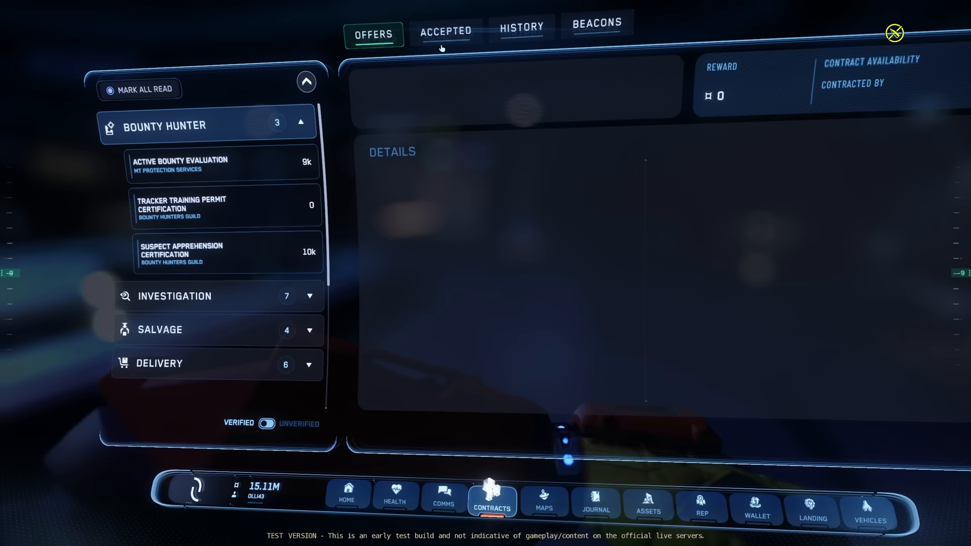
left_click(301, 122)
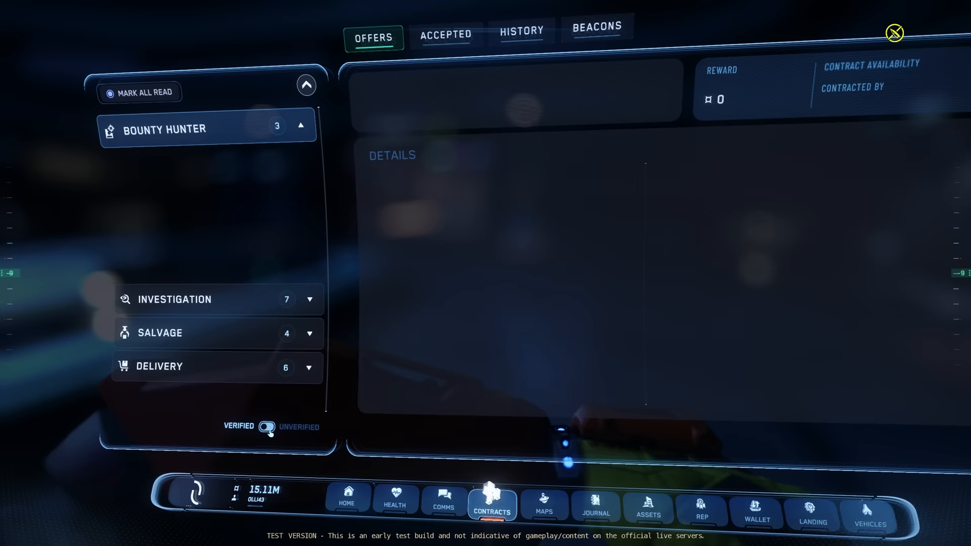
left_click(596, 502)
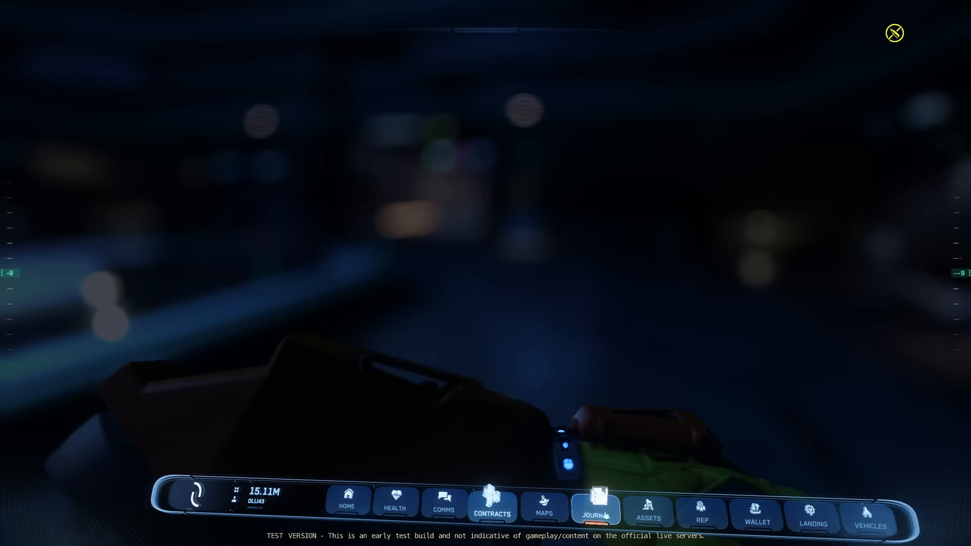
Open the Journal and empty Assets list, then the friends and party panel
left_click(648, 511)
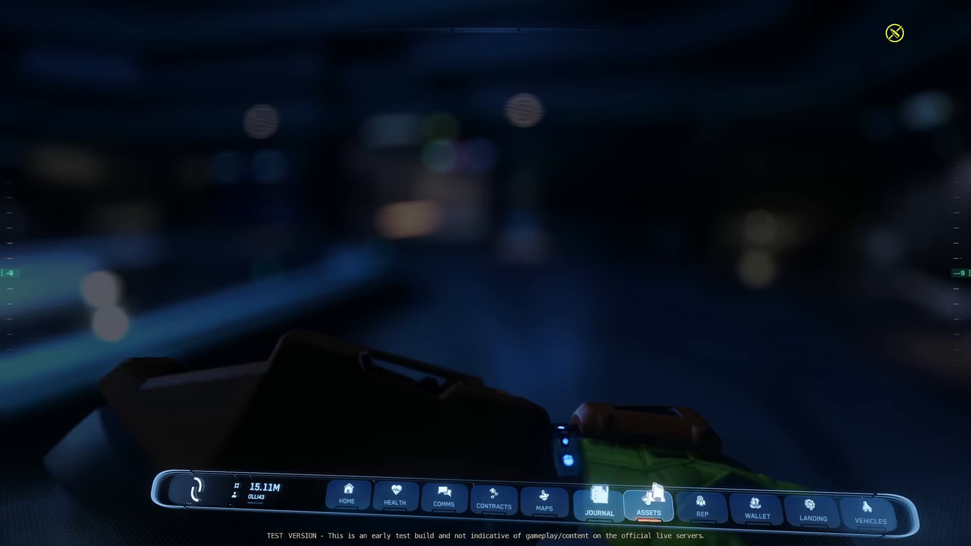
left_click(647, 502)
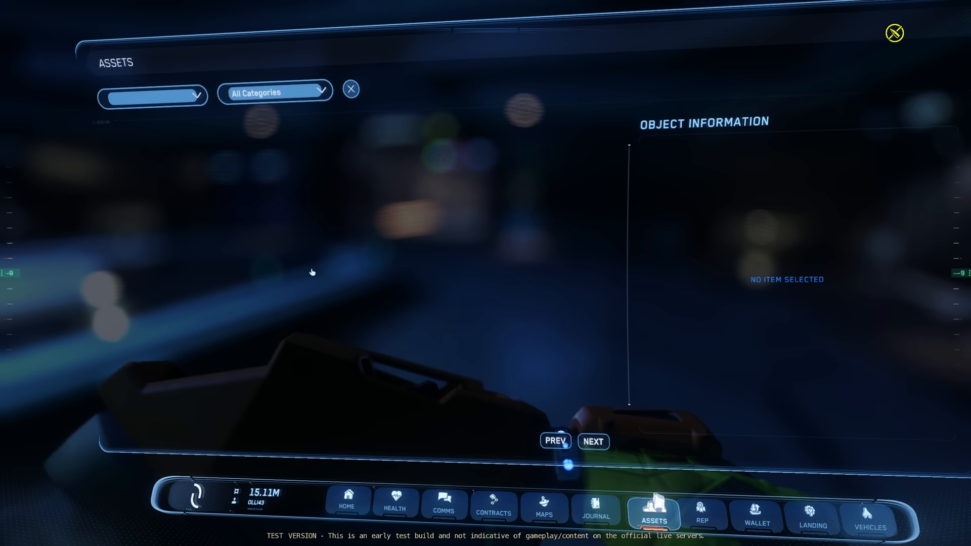
left_click(709, 513)
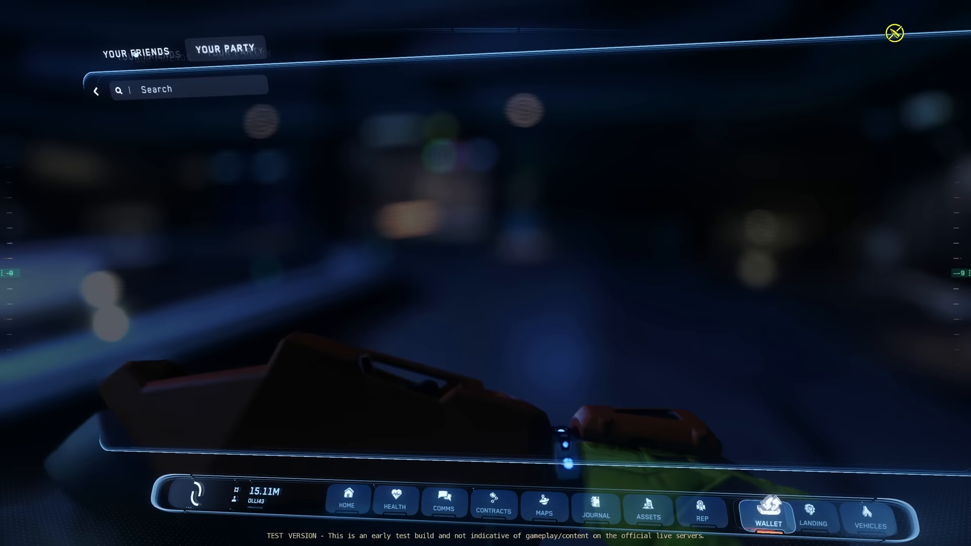
Look at the vehicle maintenance services and vehicle loadout manager apps
left_click(826, 508)
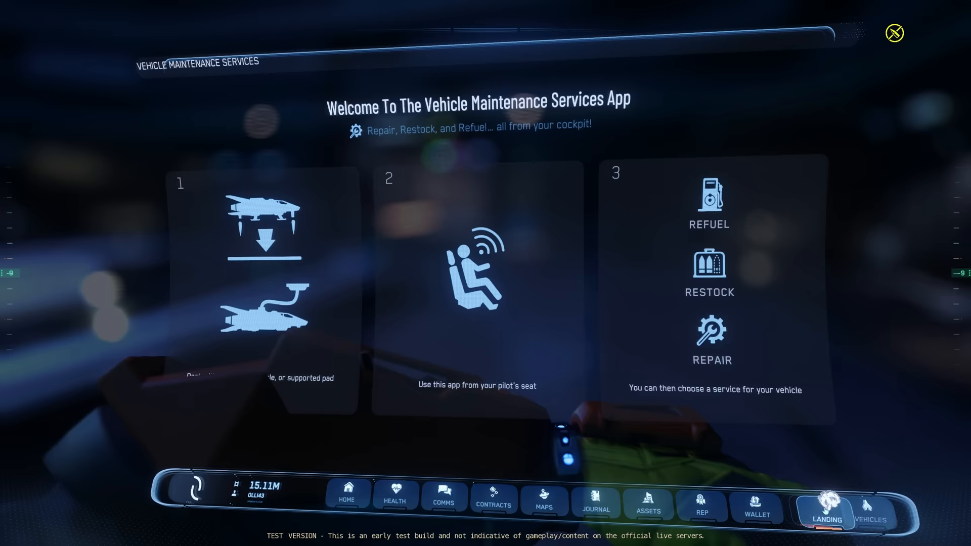
left_click(877, 513)
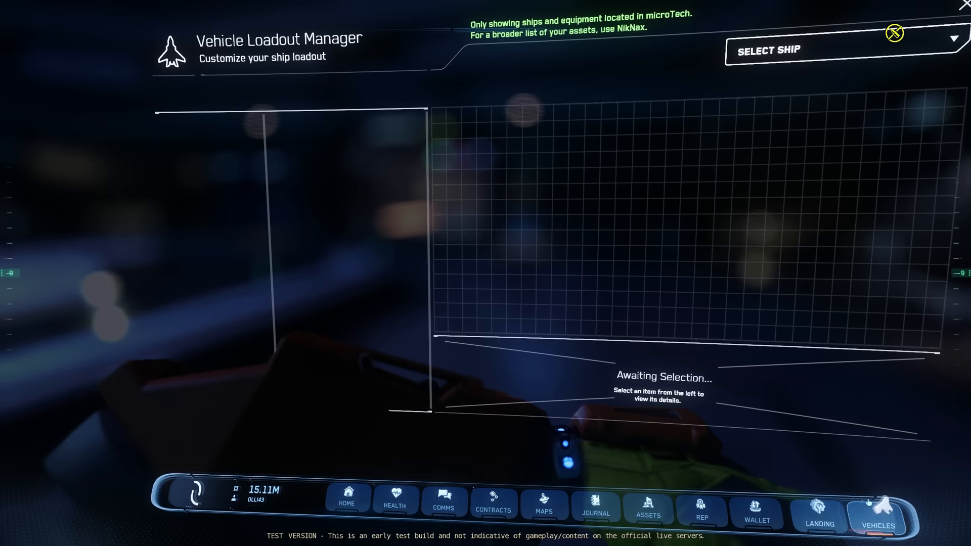
left_click(345, 496)
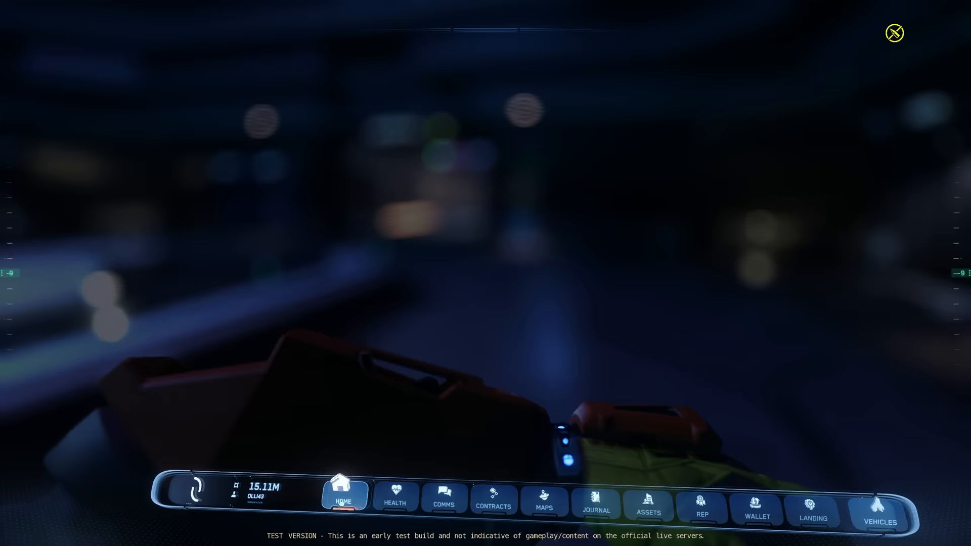
View the Home overview and the surroundings map, then put the mobiGlas away
left_click(342, 496)
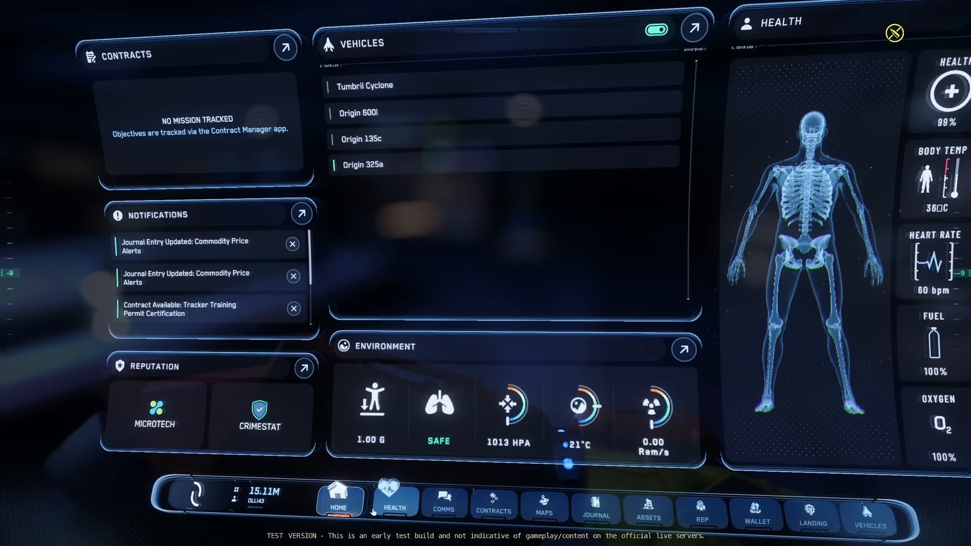
left_click(543, 502)
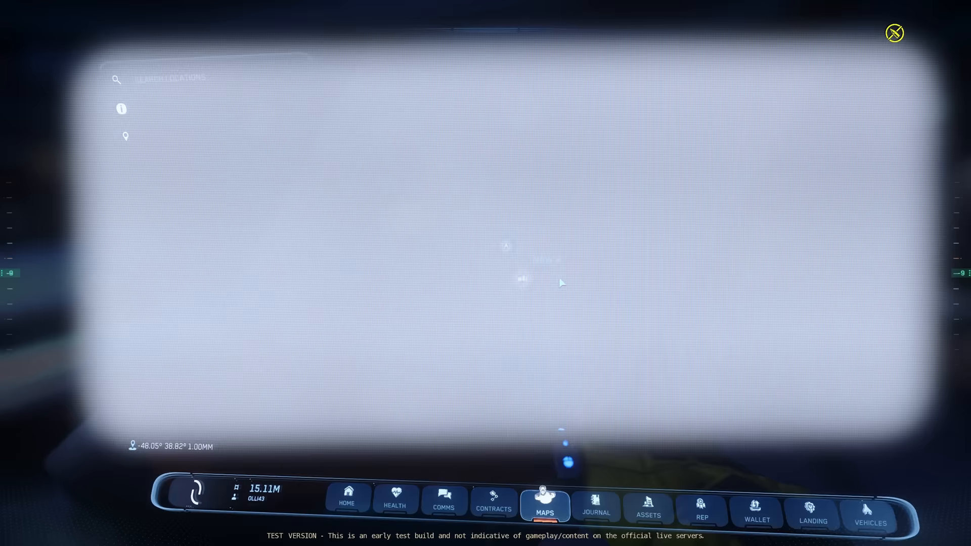
left_click(894, 33)
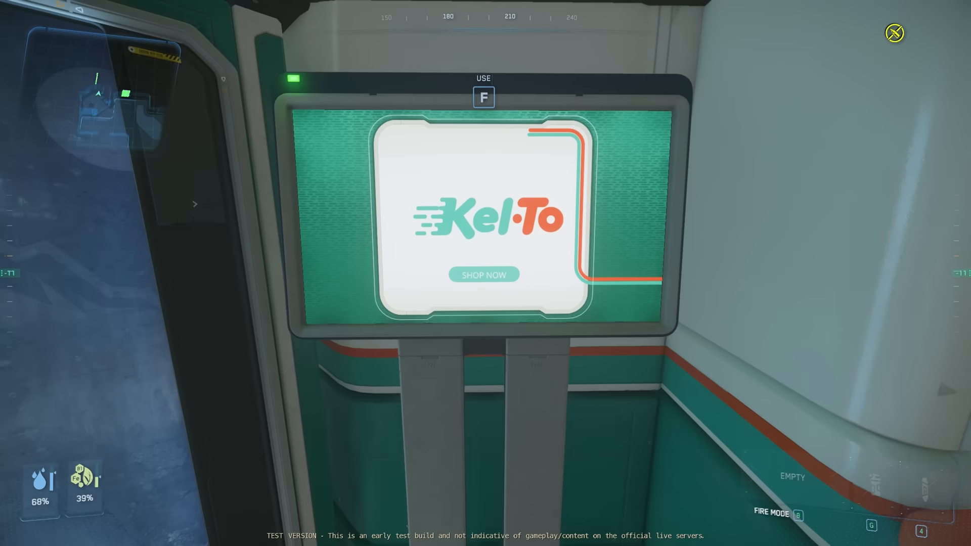
Use the Kel-To kiosk and pick a category on its New Babbage Buy screen
key("f")
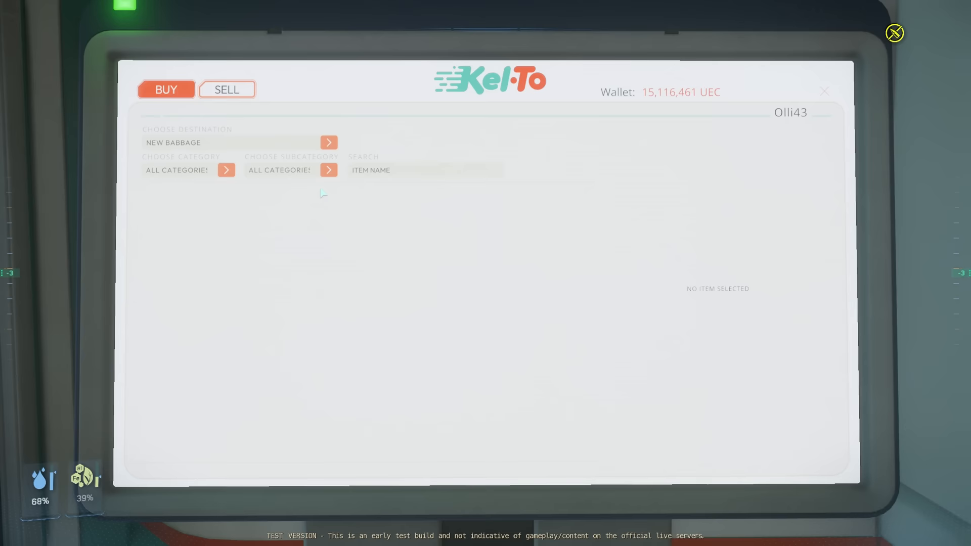
left_click(824, 91)
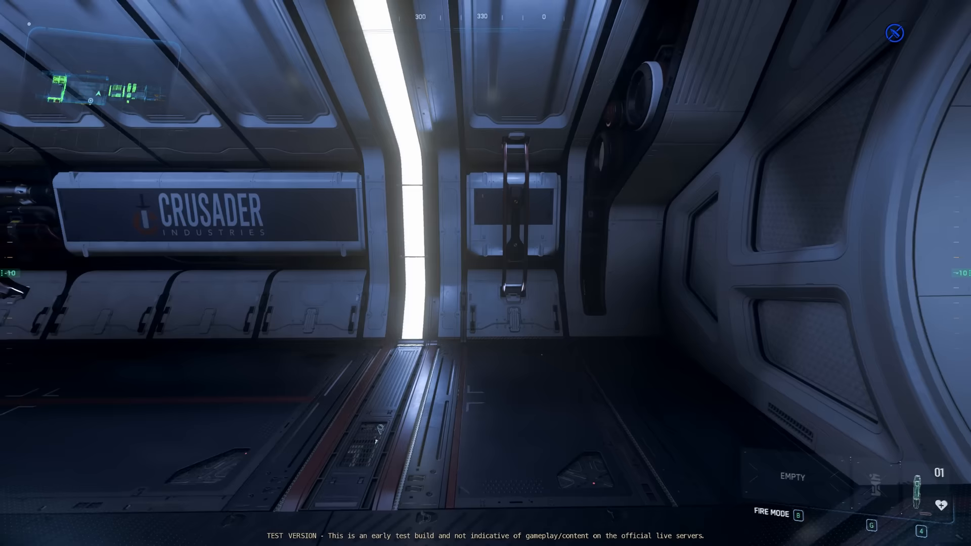
mouse_move(485, 273)
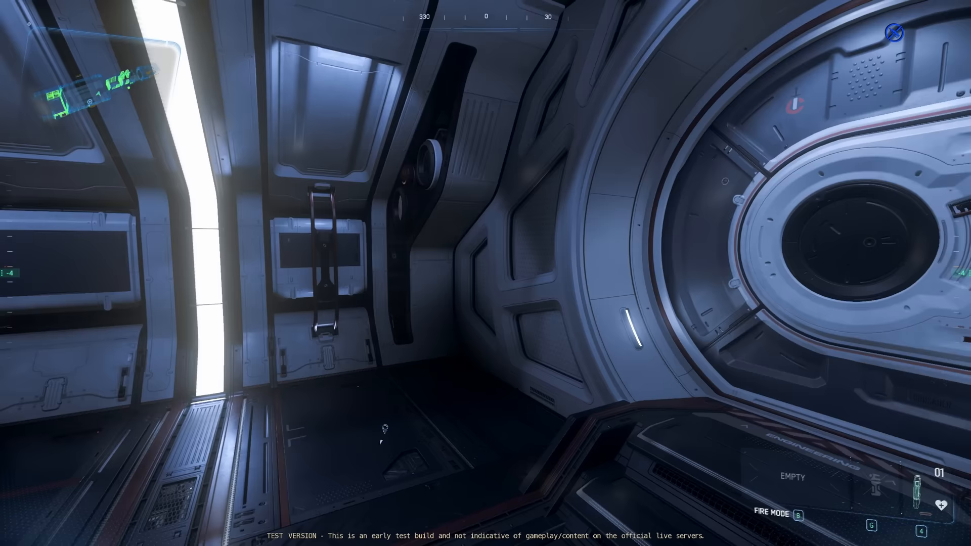
mouse_move(486, 273)
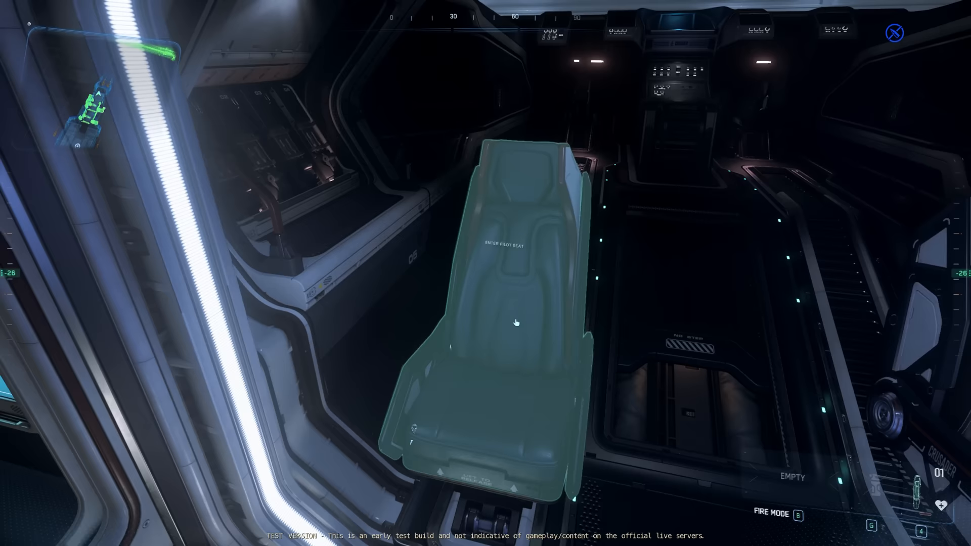
mouse_move(517, 323)
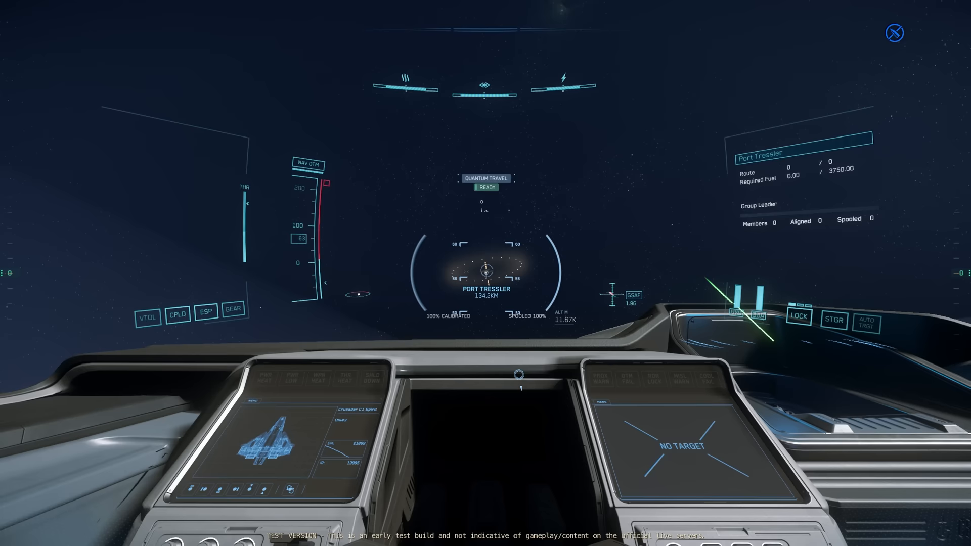
Spool the quantum drive toward Port Tressler after flying the ship into space
key("b")
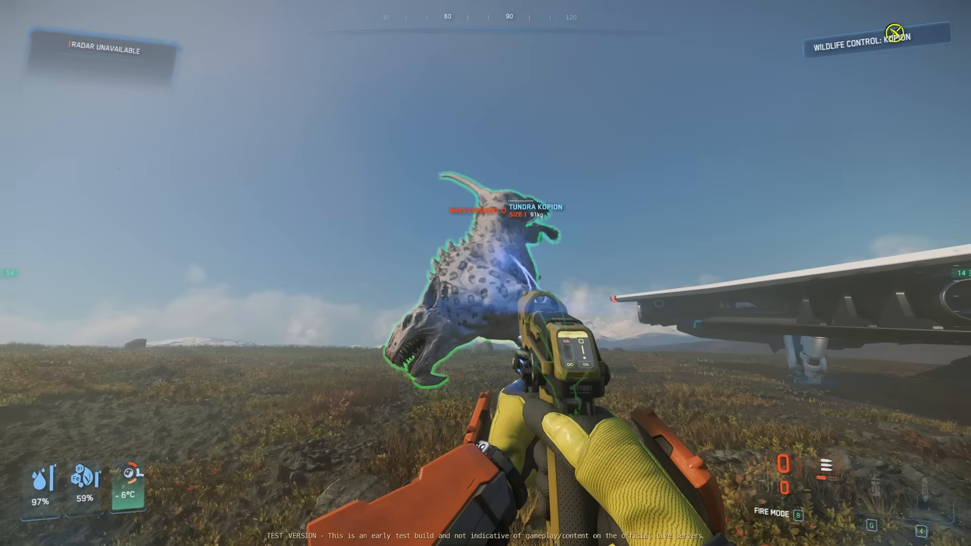
mouse_move(485, 273)
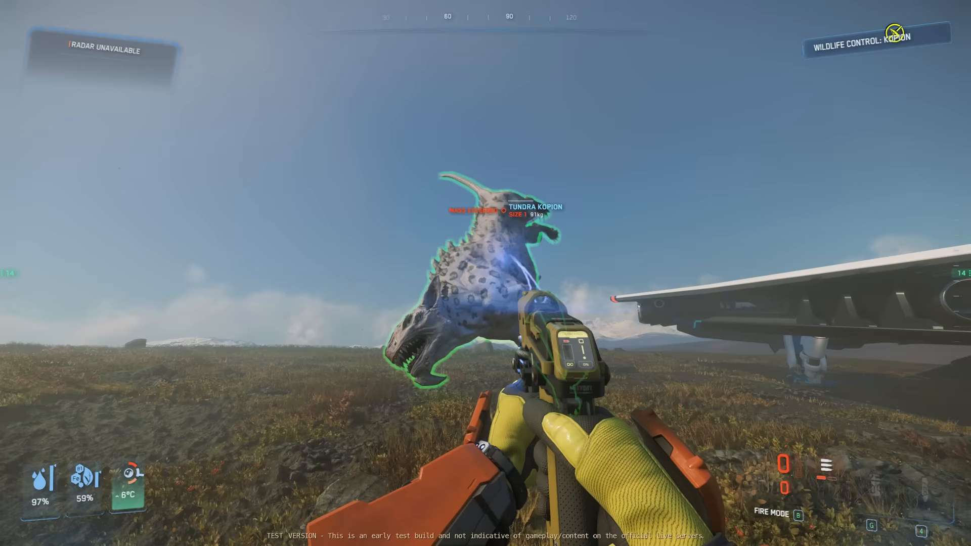